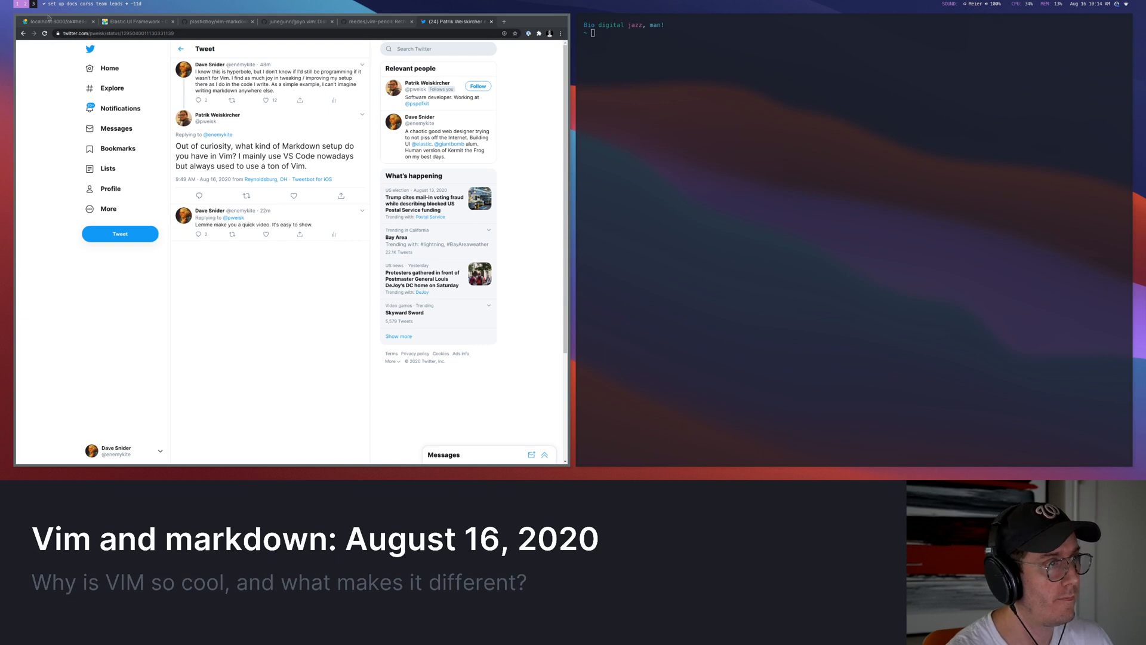
Bring up the Elastic UI Creating charts docs page and scroll down through it
left_click(135, 21)
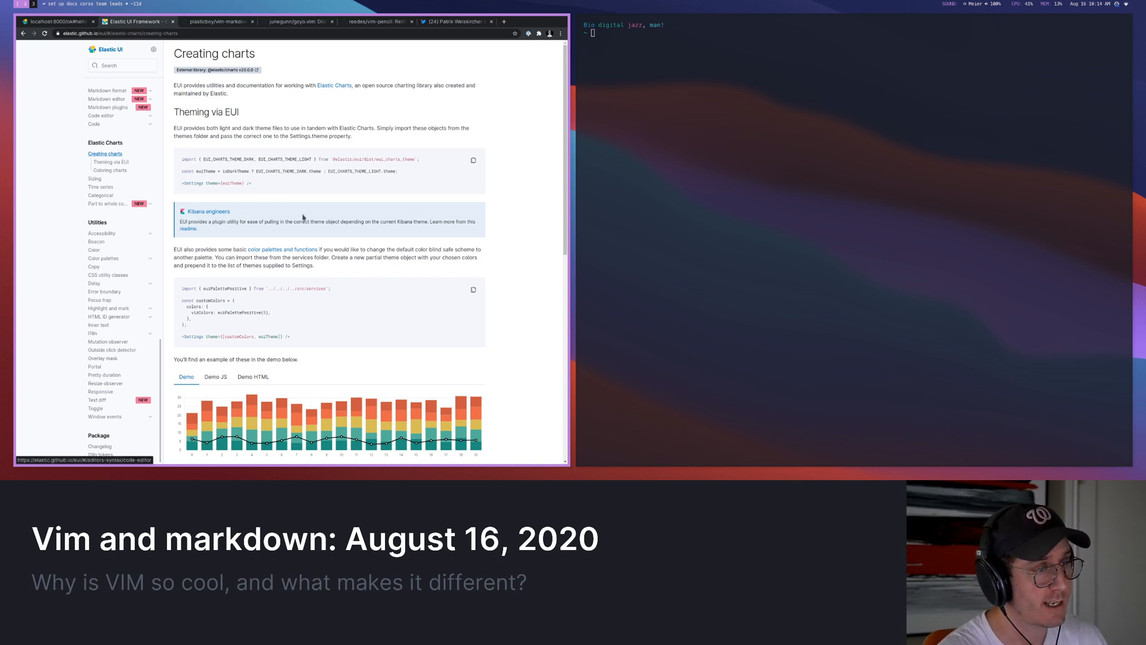
scroll("down", 3)
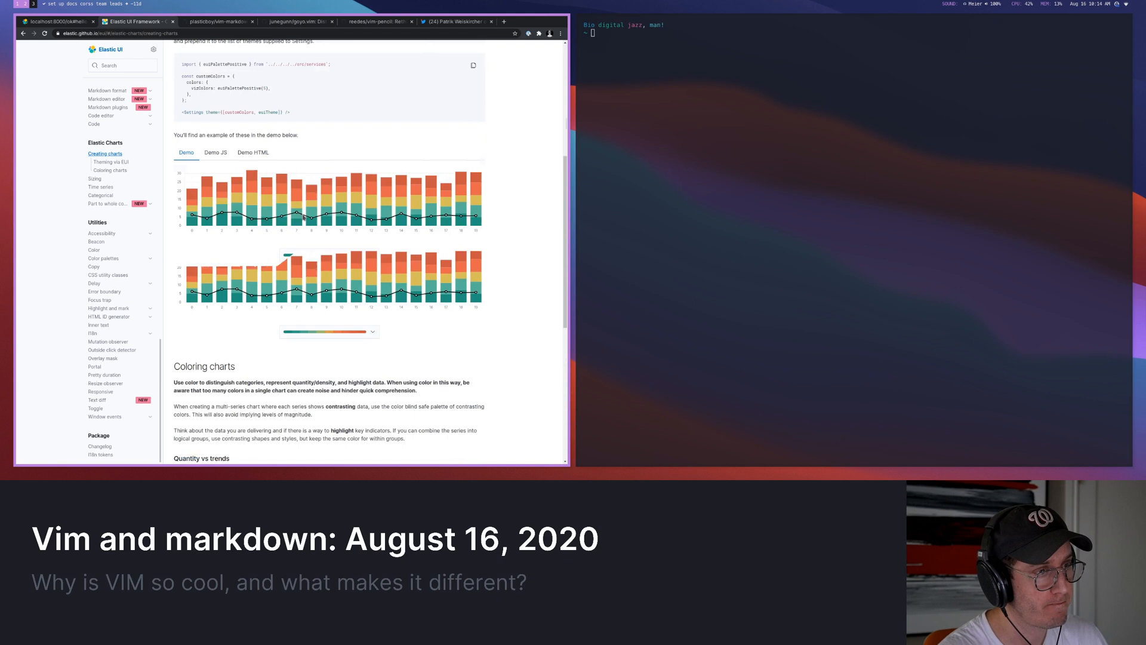
scroll("down", 3)
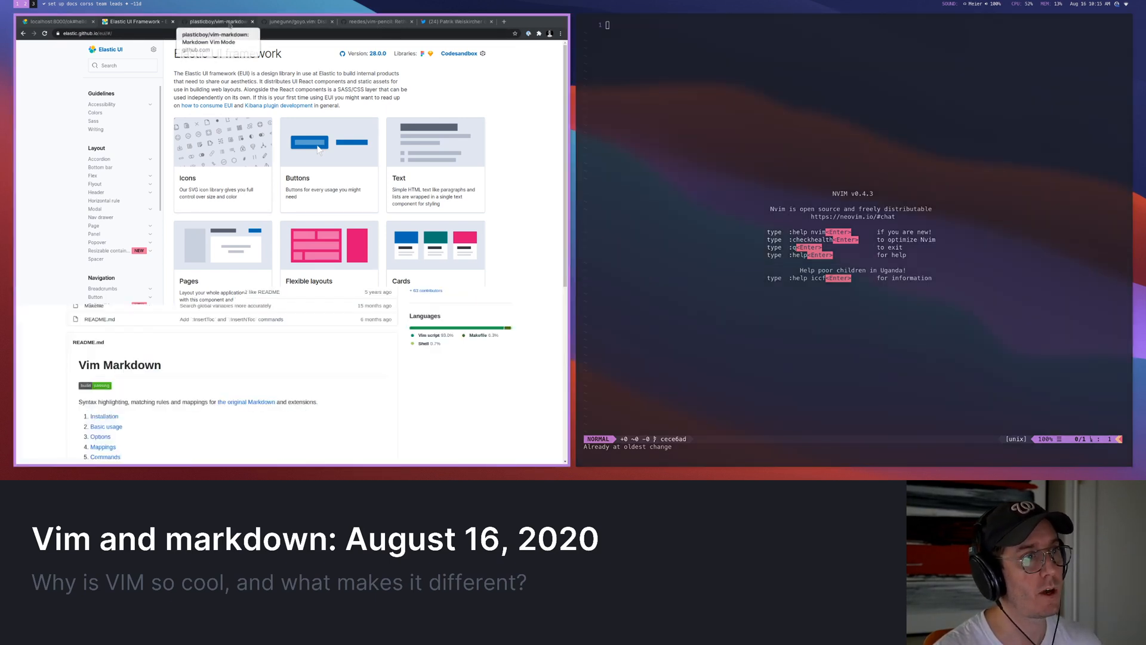
Show the plasticboy/vim-markdown README and scroll to its folding, math and front-matter options
left_click(216, 20)
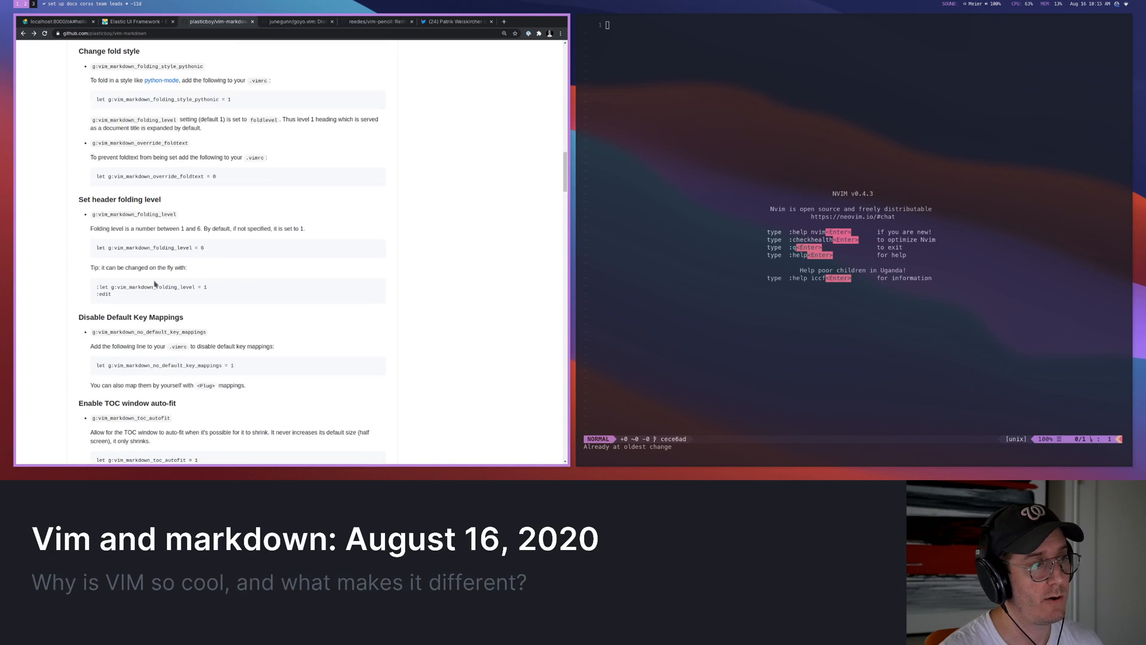
scroll("down", 3)
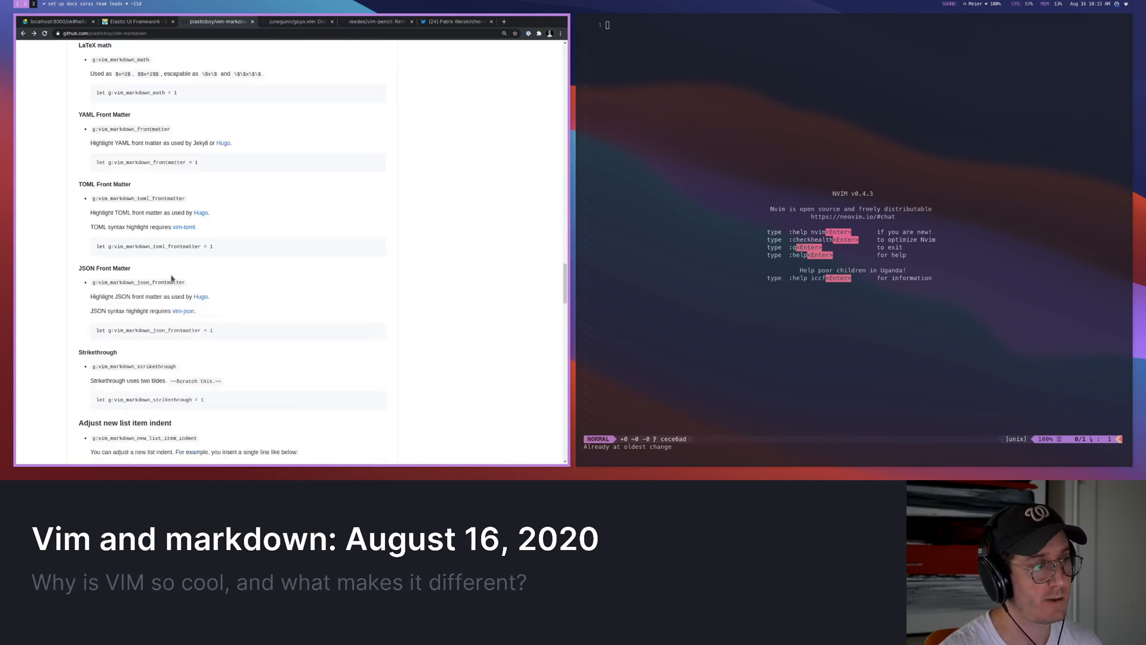
scroll("down", 3)
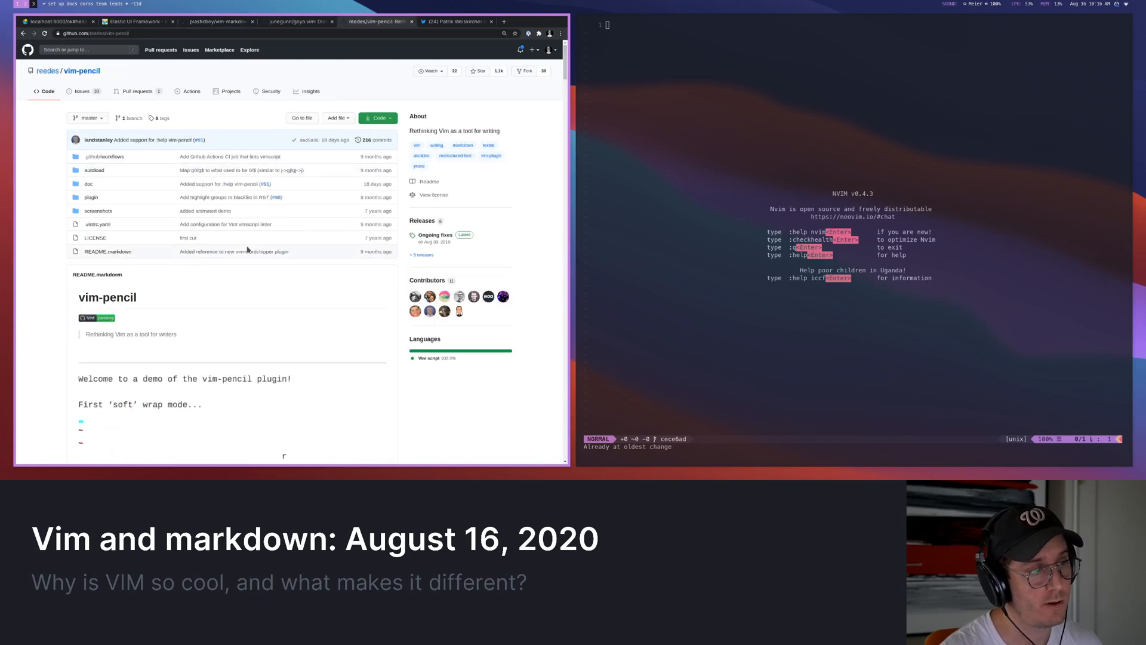
View the vim-pencil README demo of hard line break mode with autoformat text
scroll("down", 3)
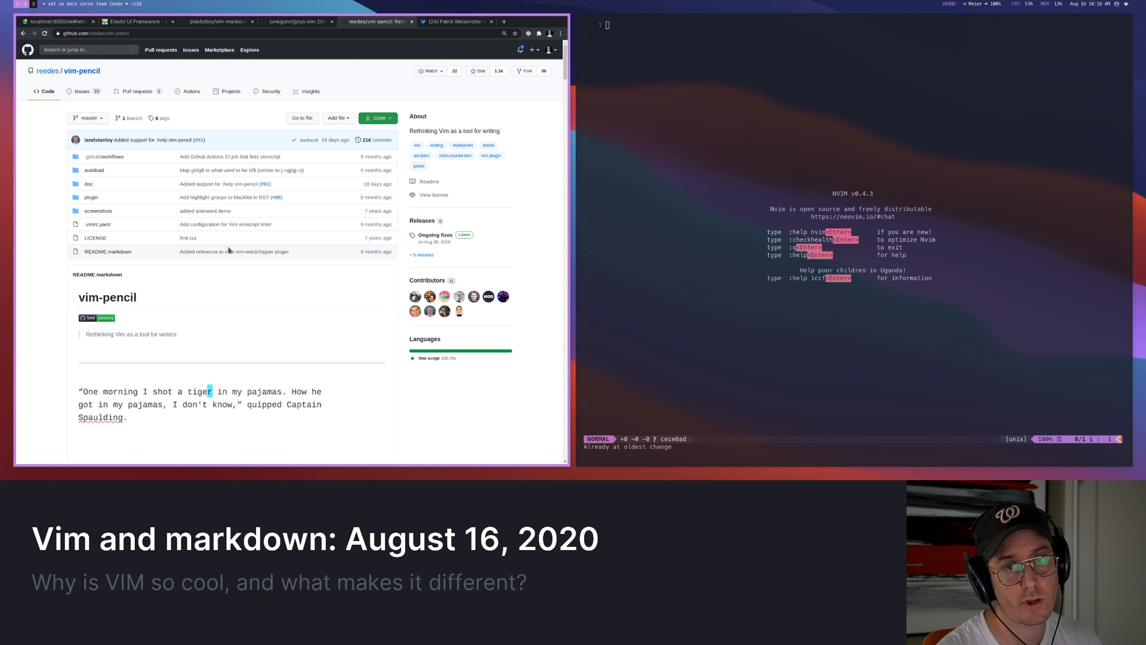
type("Next a demo of hard")
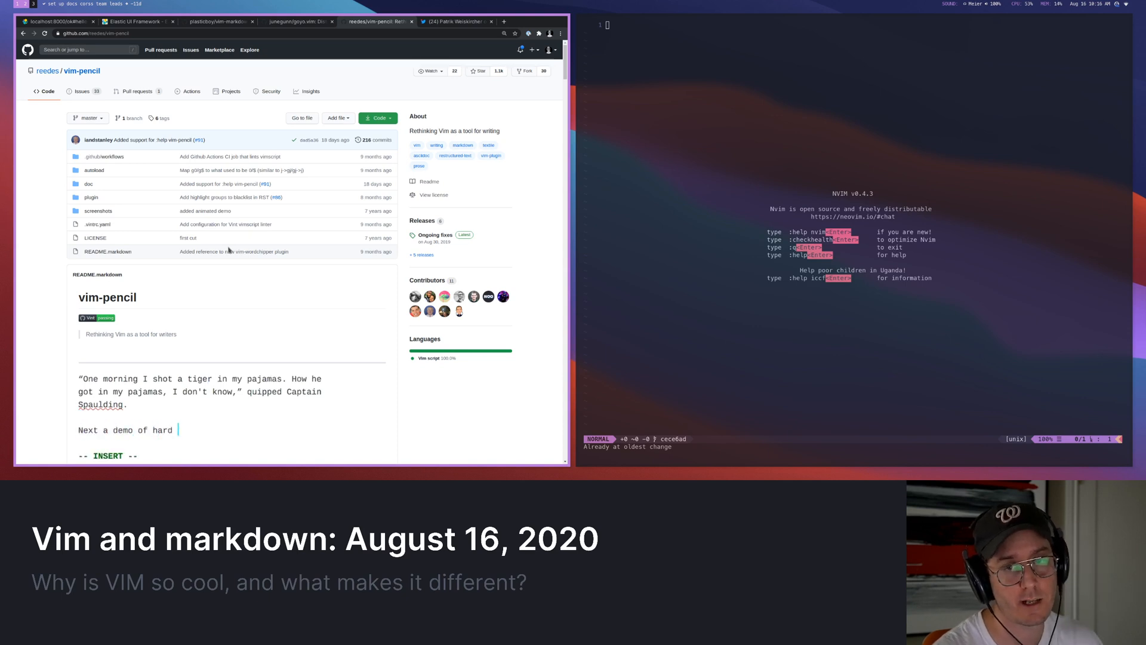
type("line break mode")
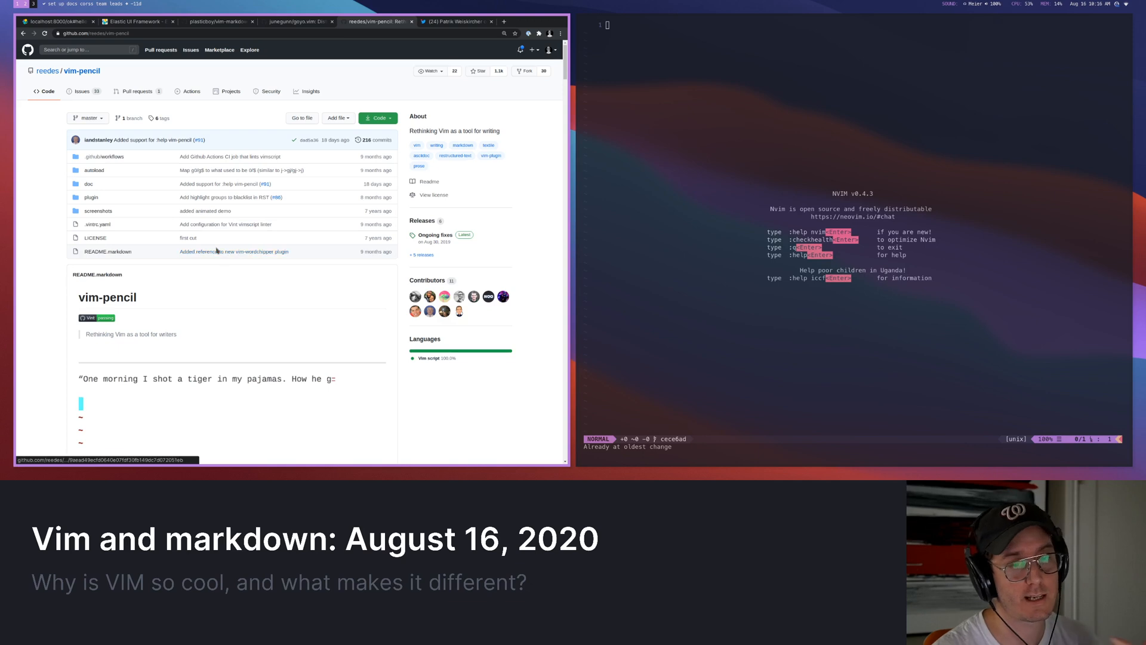
type("We'll rely on autoformat to format")
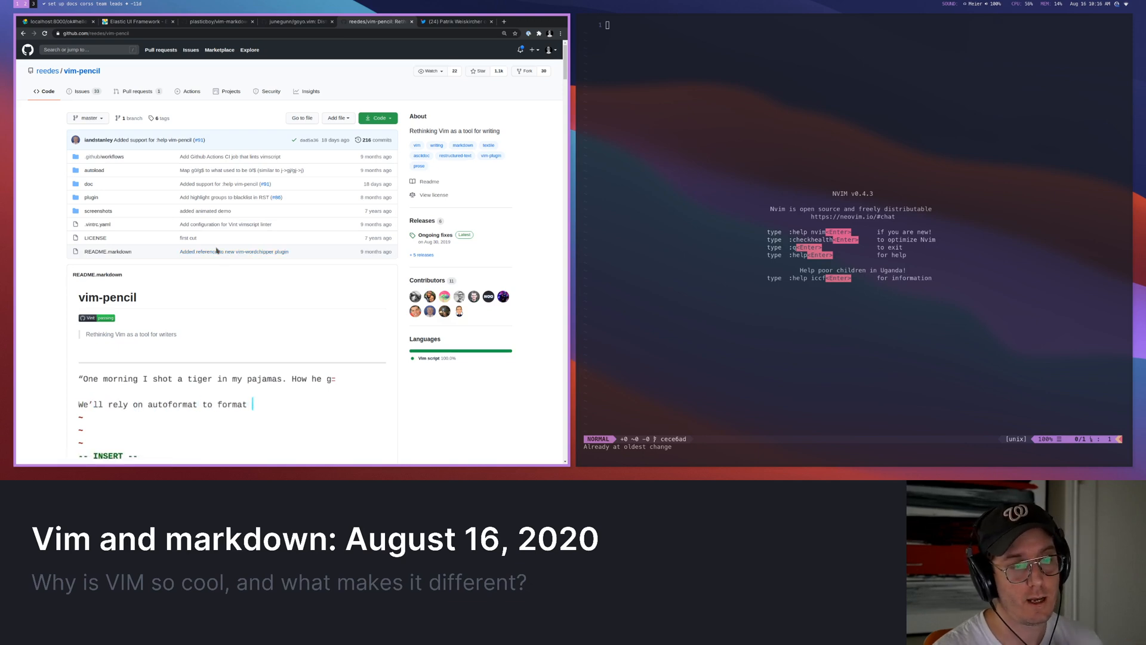
type("text")
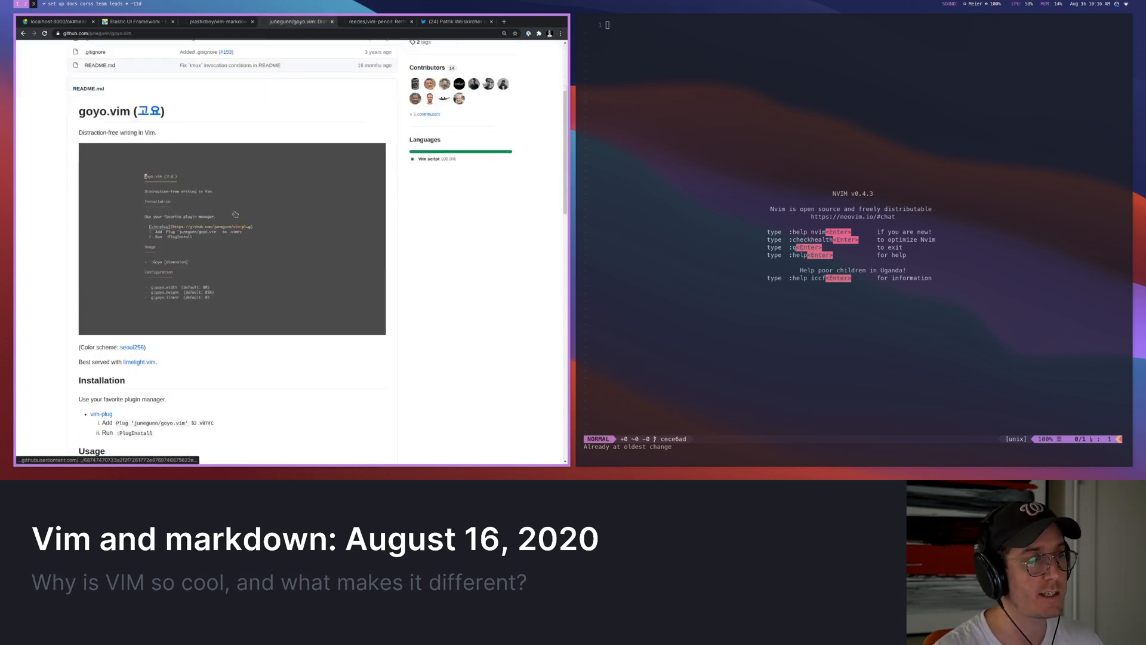
Scroll the goyo.vim README down to its screenshot and installation notes
scroll("down", 3)
type(":Files")
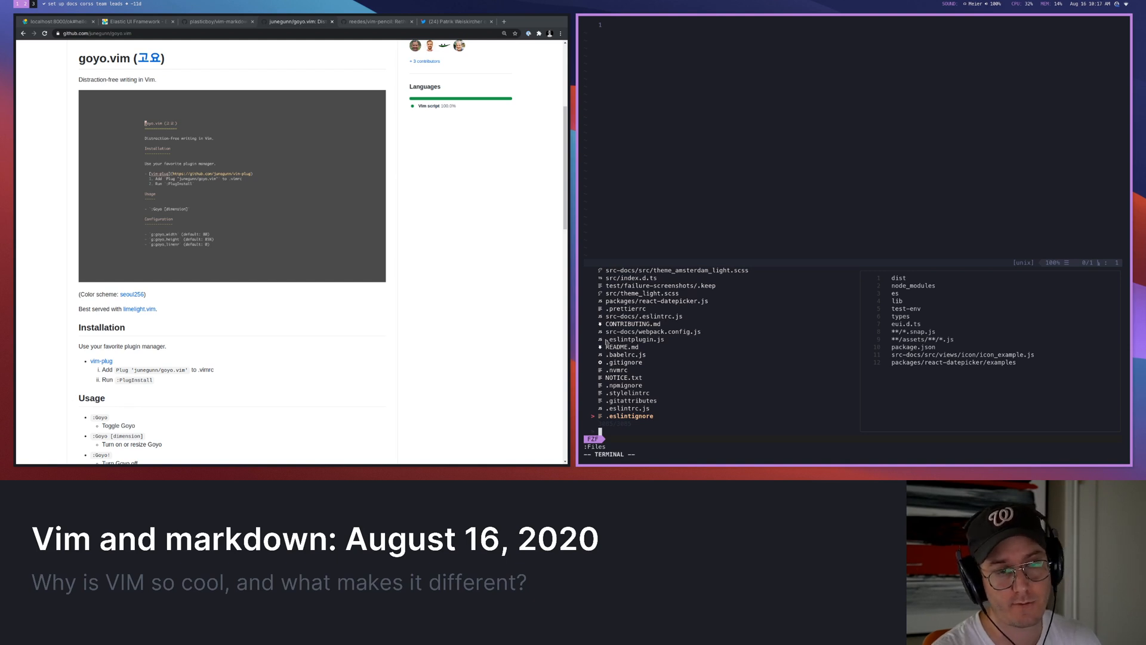
Filter :Files by md and view the bat preview of src-docs/src/theme_amsterdam_light.scss
type("md")
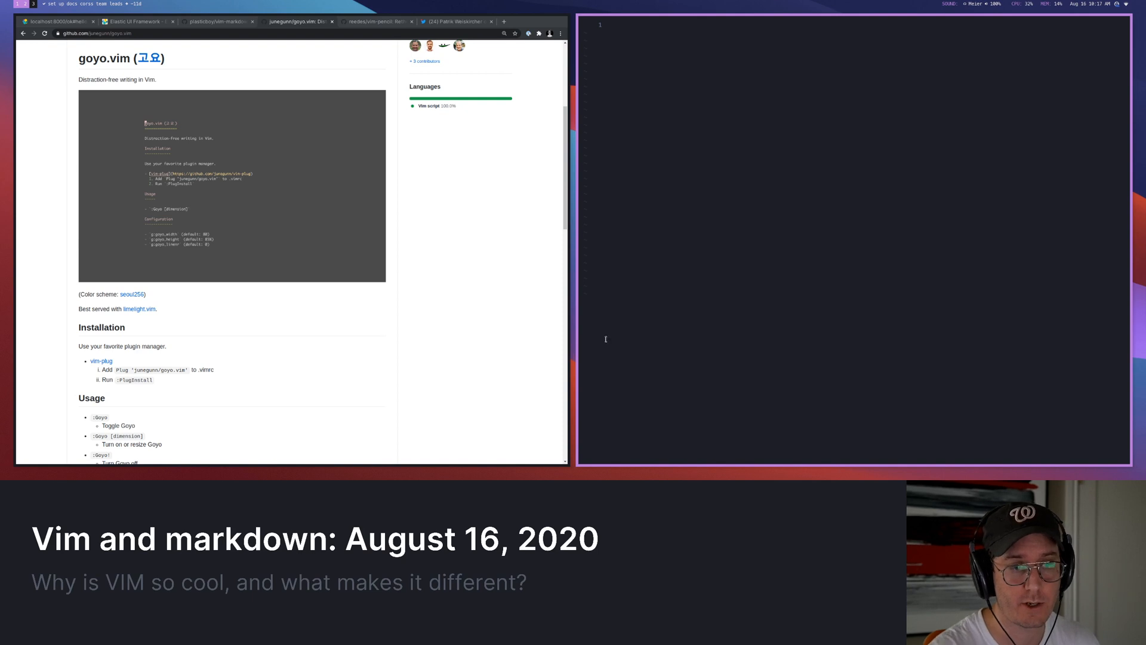
type("bat src-docs/src/theme_amsterdam_light.scss")
type("tsx")
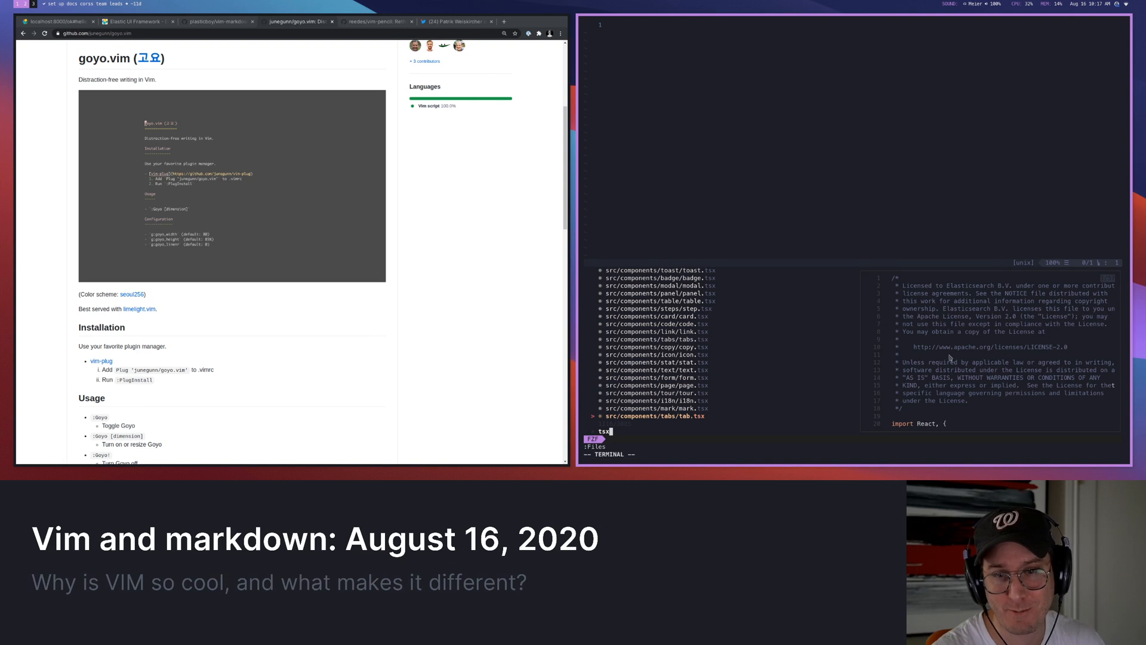
mouse_move(932, 414)
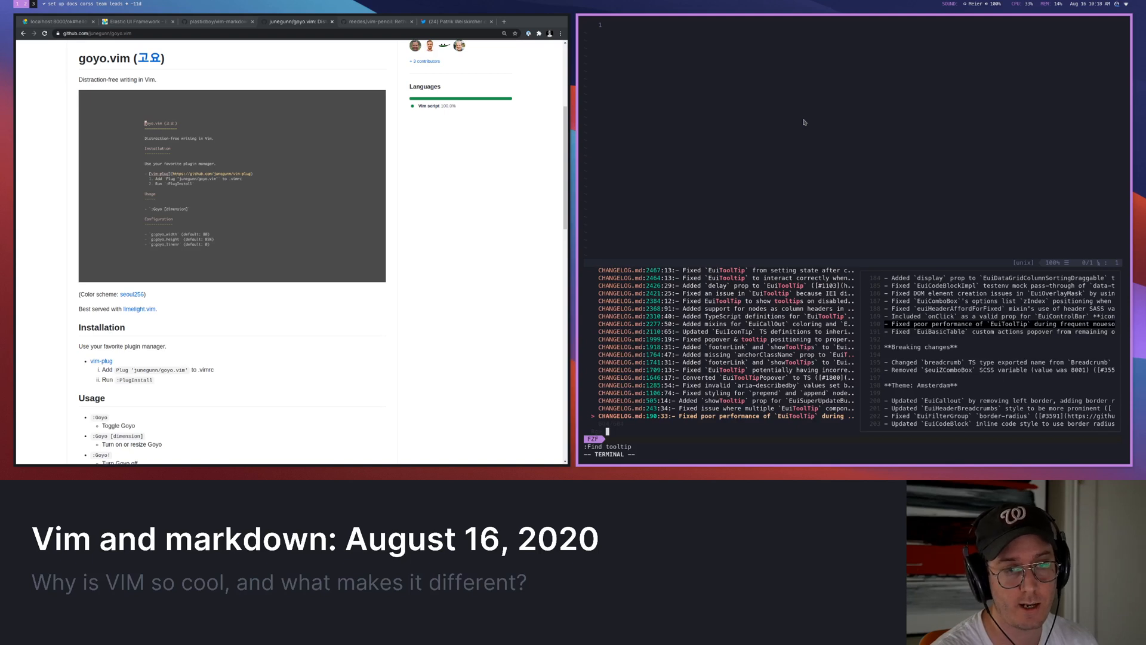
Narrow the finder to tsx files after browsing the tooltip CHANGELOG matches
type("tsx")
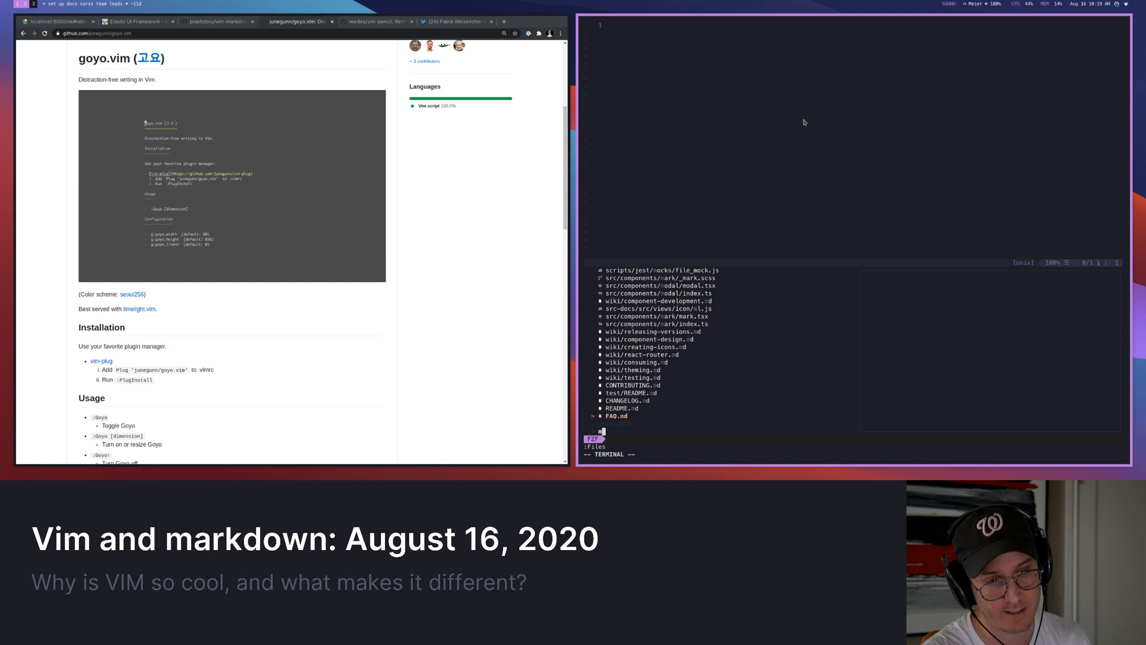
Filter :Files to md and view CONTRIBUTING.md with its concealed [docs-components] link soft-wrapped
type("md")
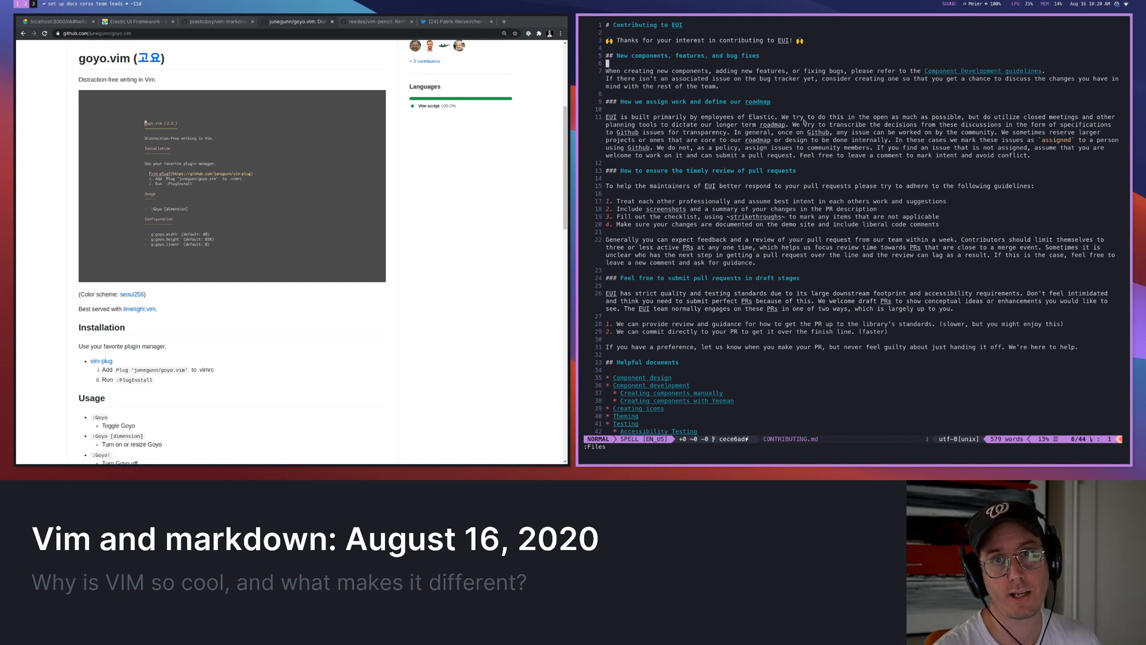
type("[docs-components]")
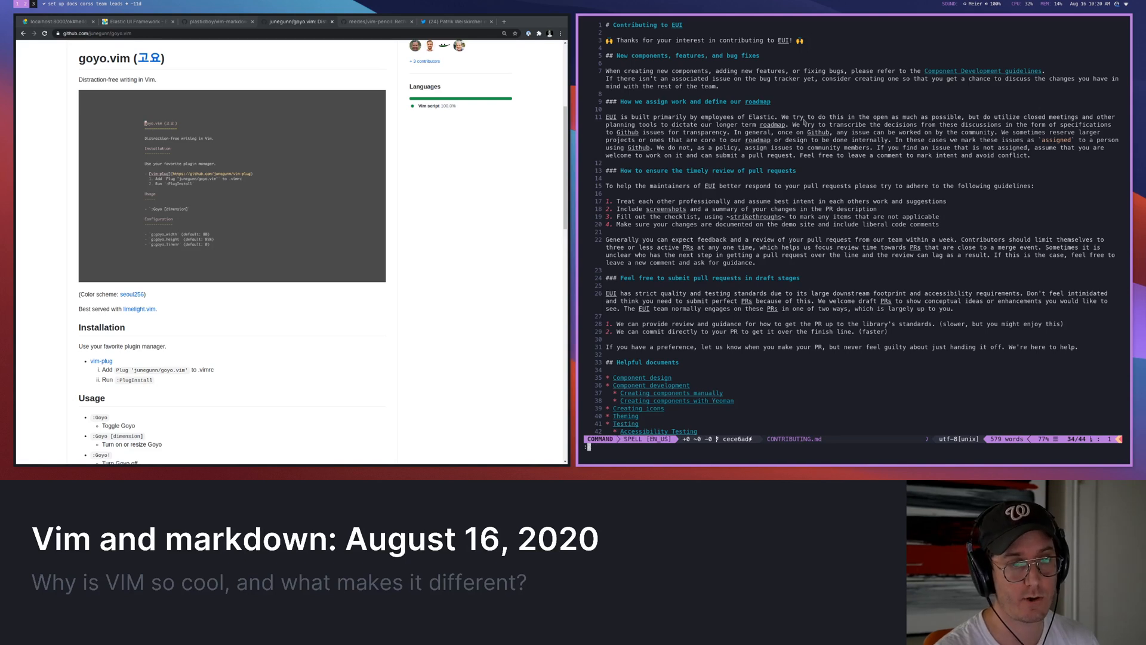
Enter :Goyo centred view and add the (wiki/component-design.md link under Helpful documents
type(":Goyo")
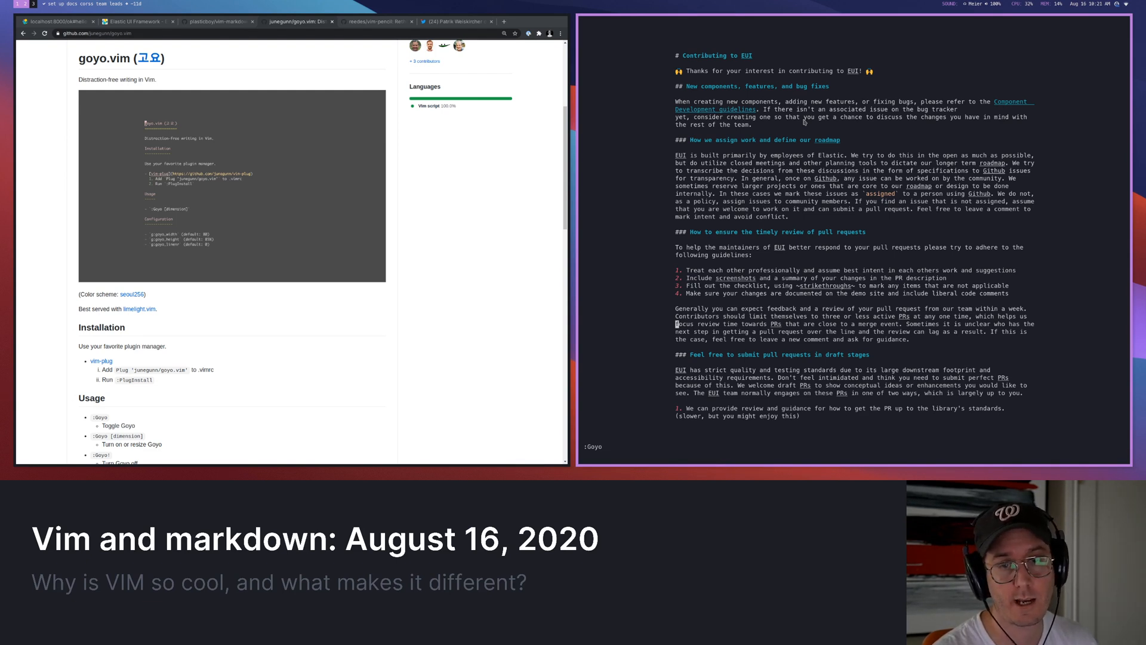
scroll("down", 3)
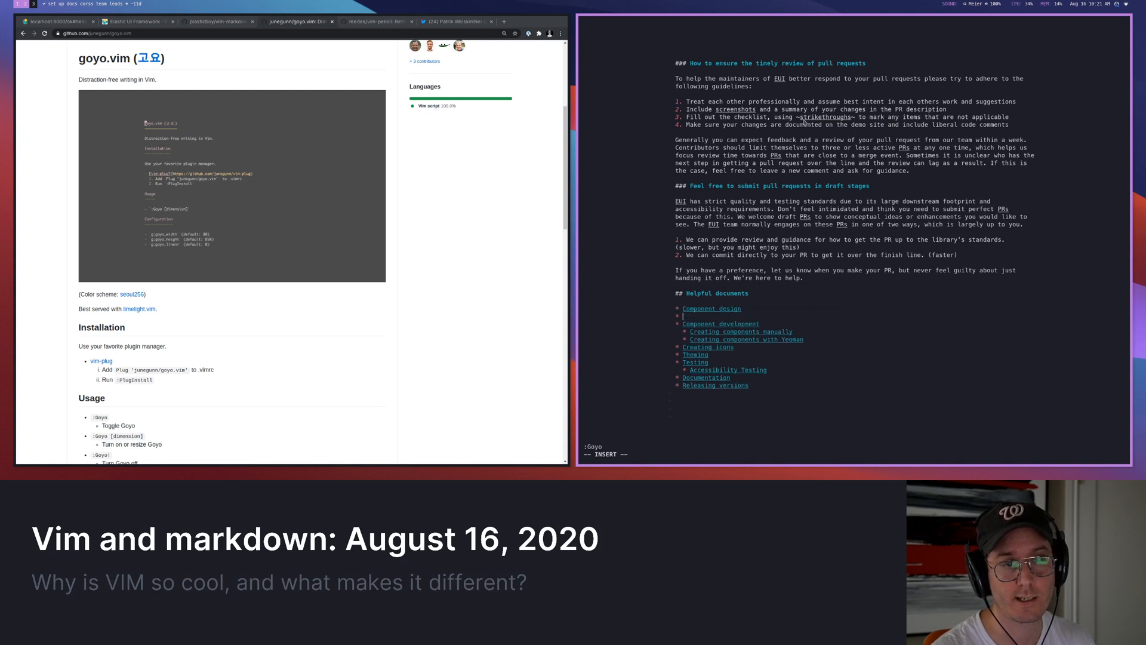
type("(wiki/component-design.md")
type("tool")
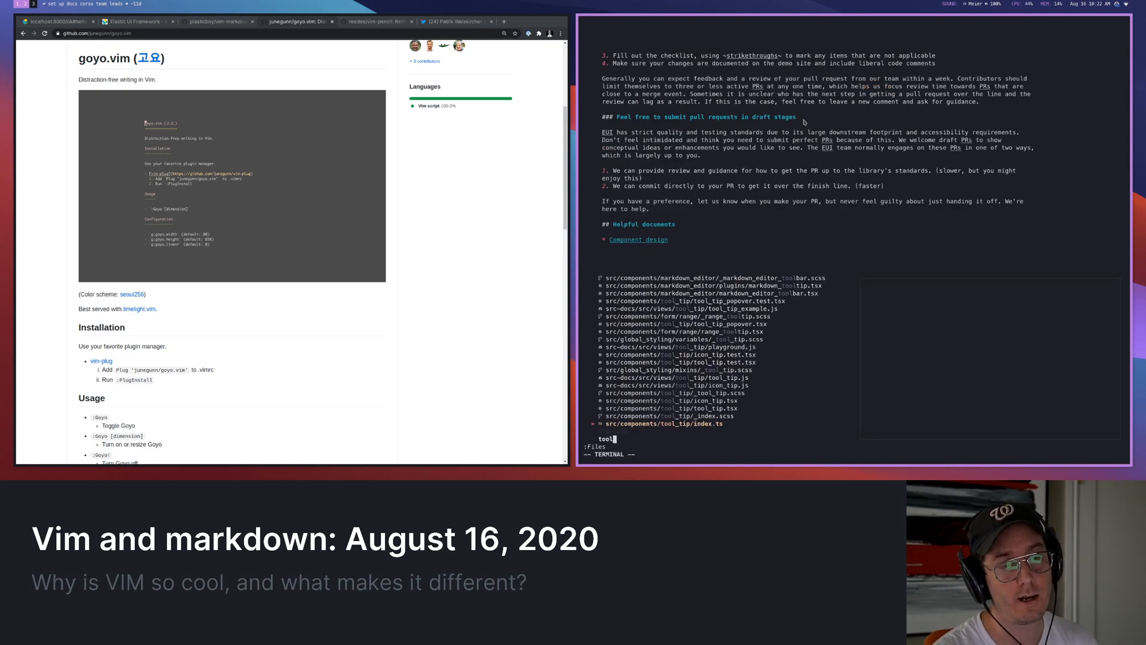
Narrow the lower-split file finder to the tool_tip .tsx sources
type(".tsx")
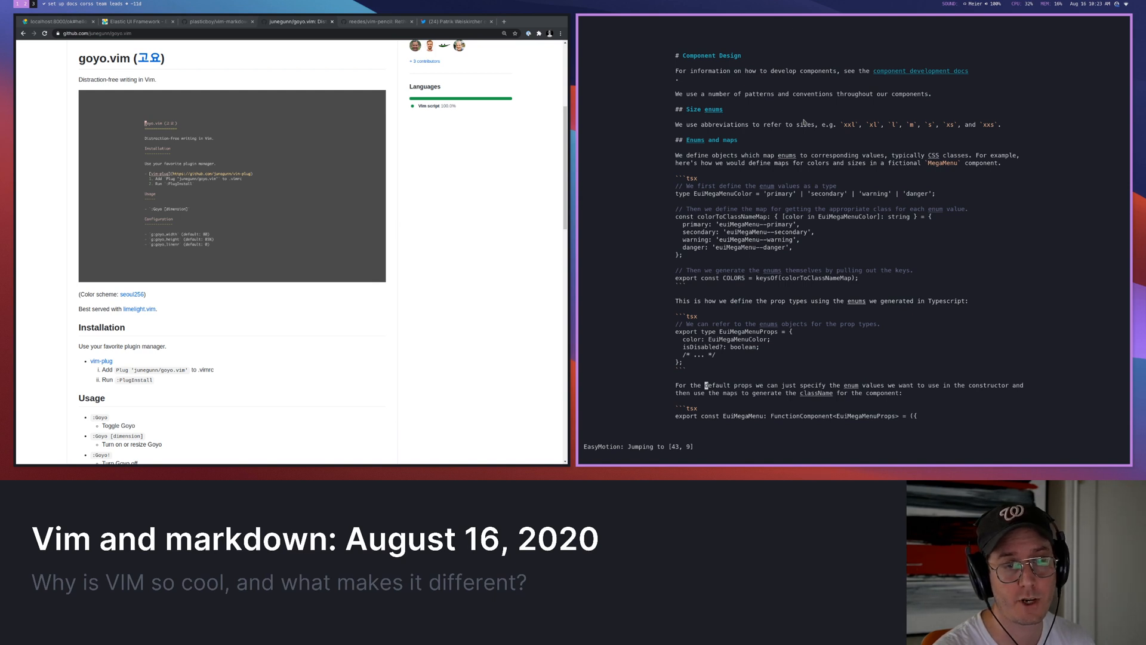
Cut the word "default" from the props sentence and enter insert mode to retype it
key("i")
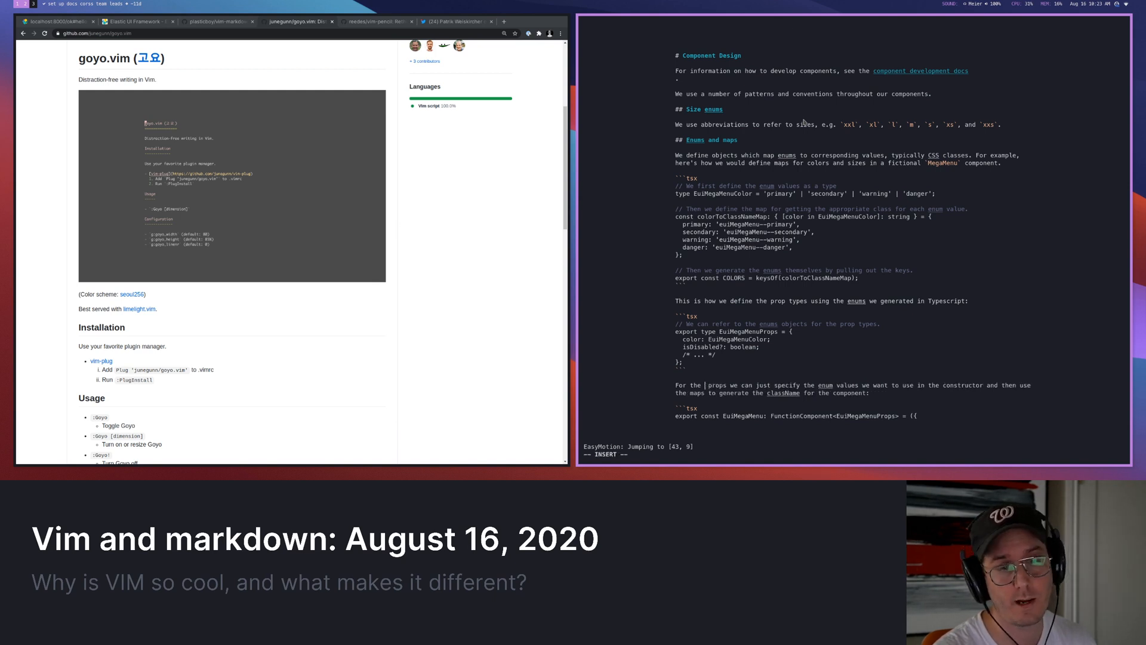